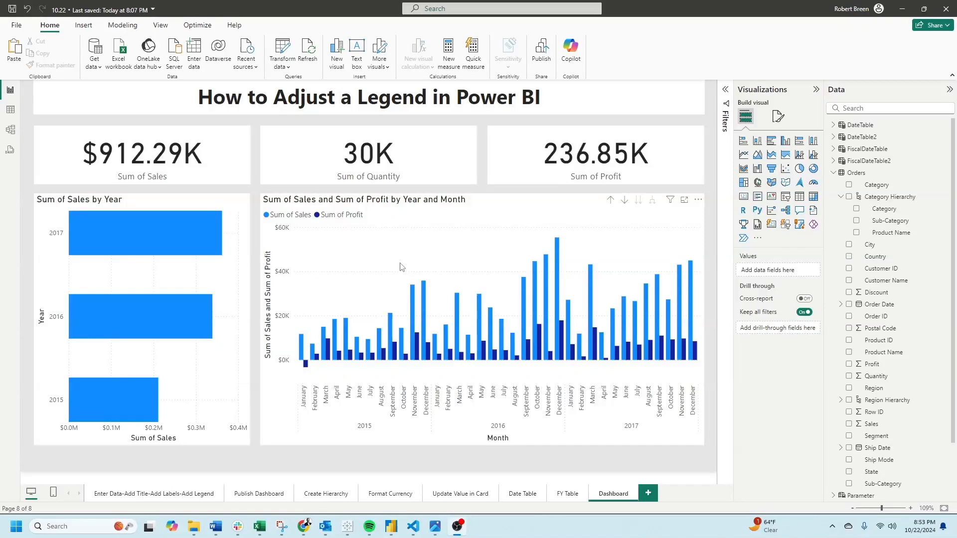
{"action": "mouse_move", "coordinate": [389, 261]}
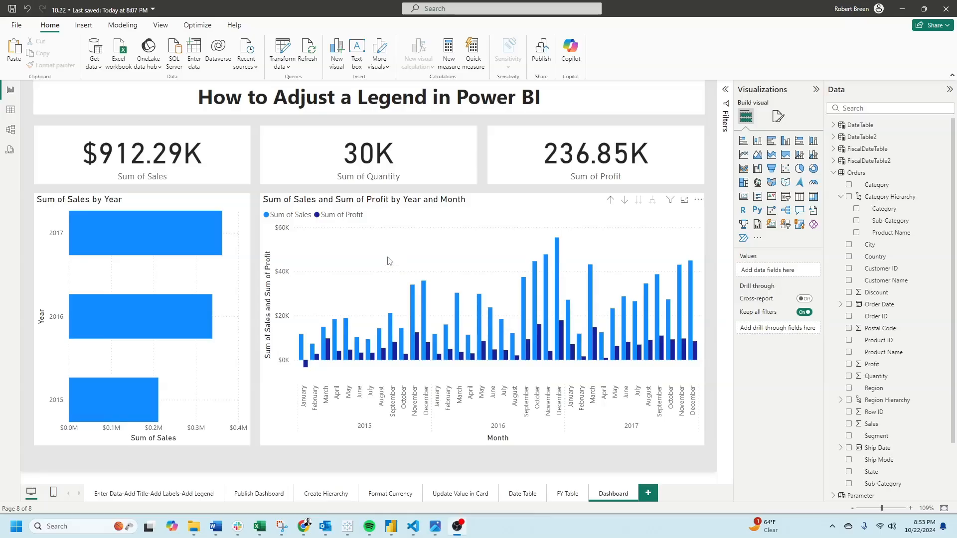
{"action": "mouse_move", "coordinate": [426, 222]}
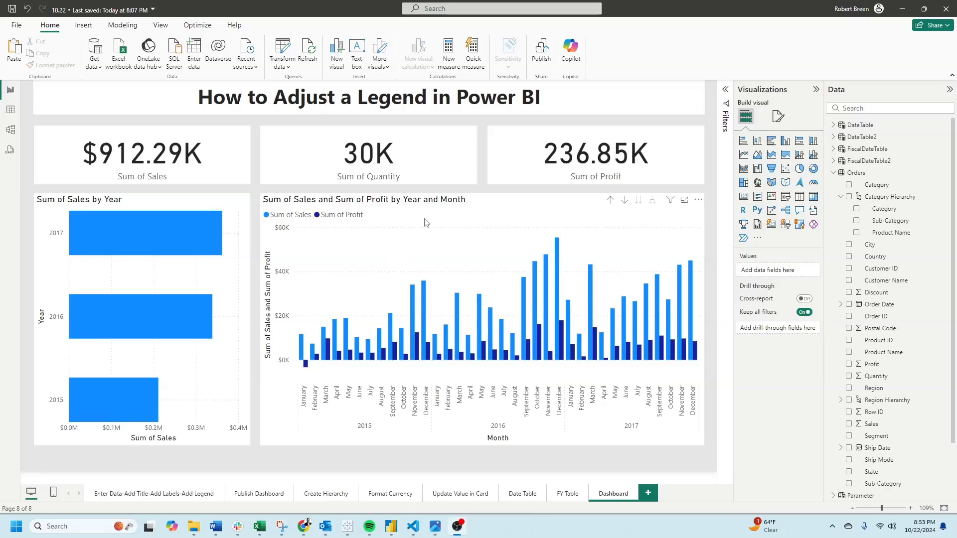
{"action": "mouse_move", "coordinate": [355, 218]}
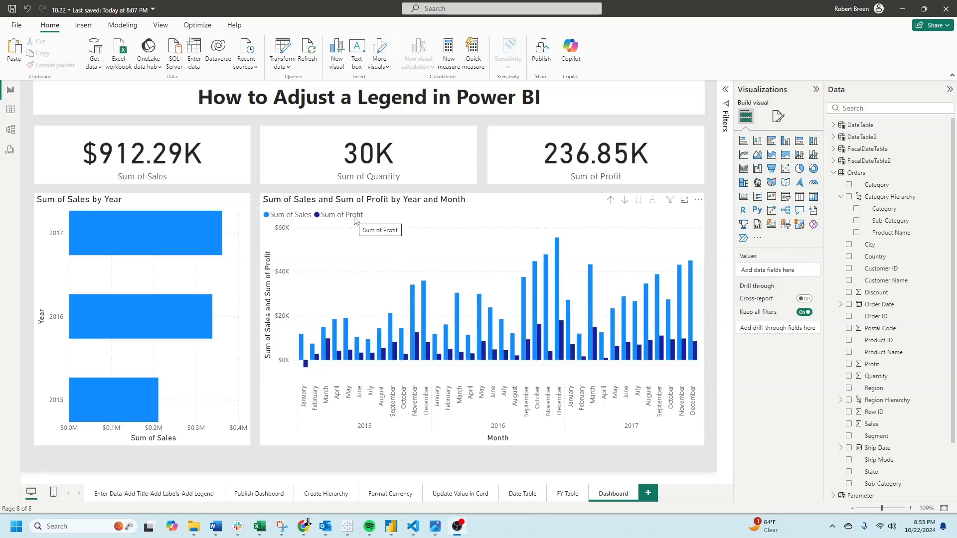
Rename the chart's Sum of Sales and Sum of Profit series to Sales and Profit
{"action": "left_click", "coordinate": [439, 296]}
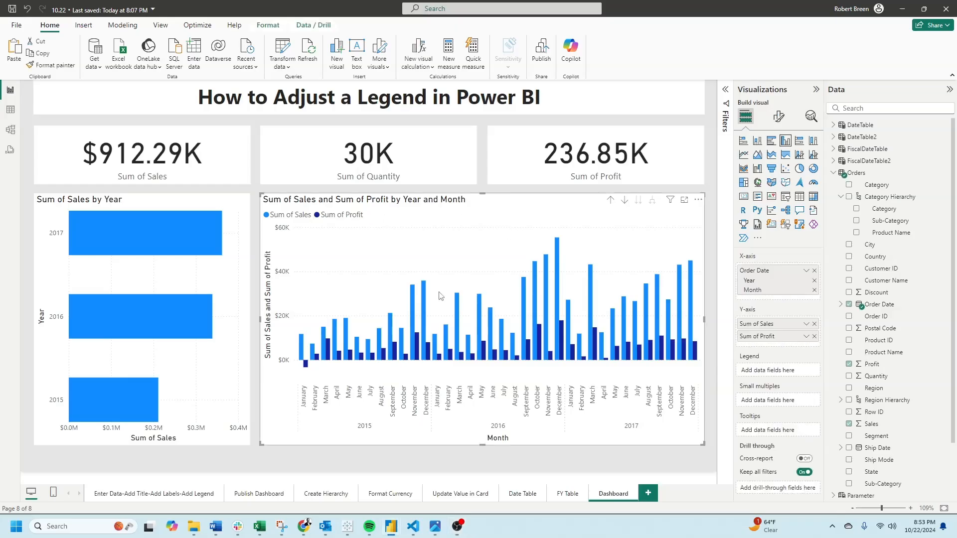
{"action": "left_click", "coordinate": [758, 324]}
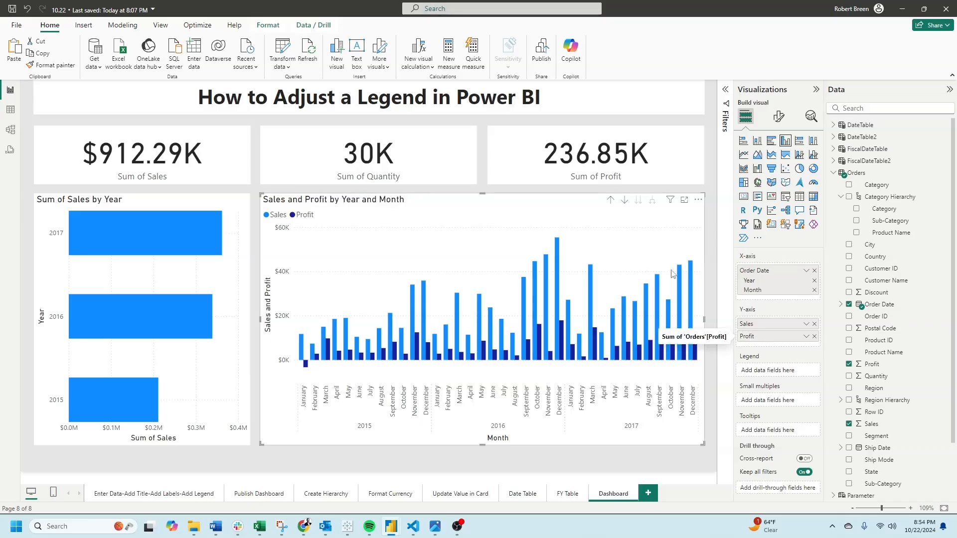
{"action": "mouse_move", "coordinate": [467, 237]}
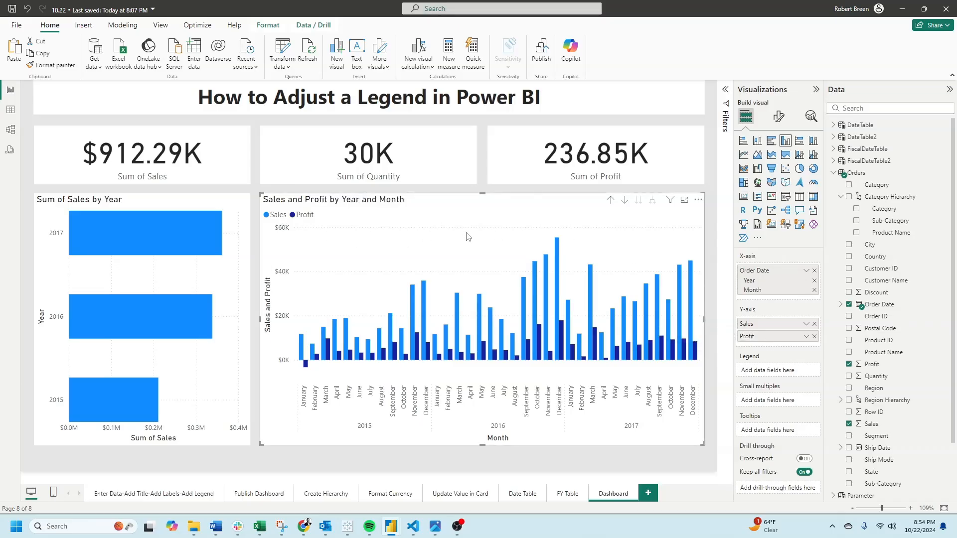
{"action": "mouse_move", "coordinate": [447, 236]}
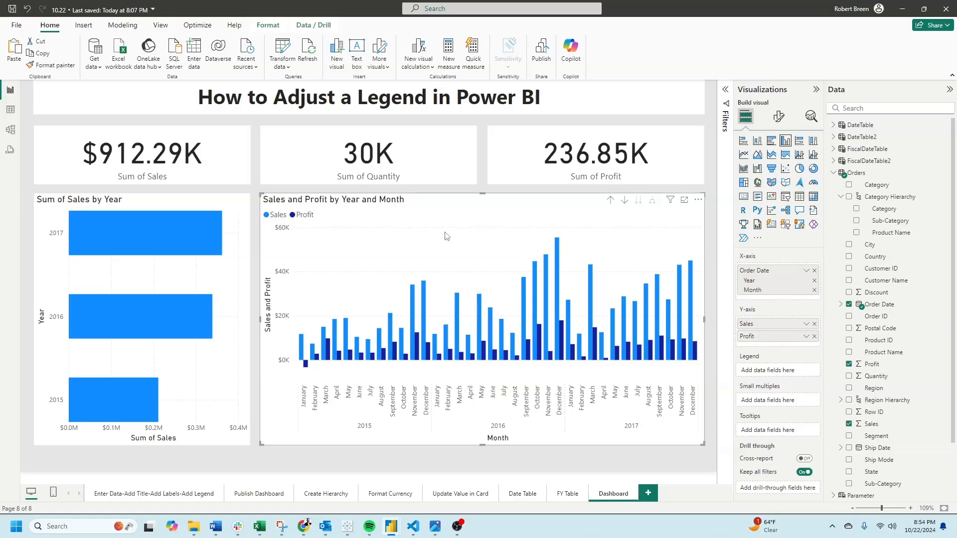
Color the Sales series orange and the Profit series light blue in the Columns settings
{"action": "left_click", "coordinate": [779, 116]}
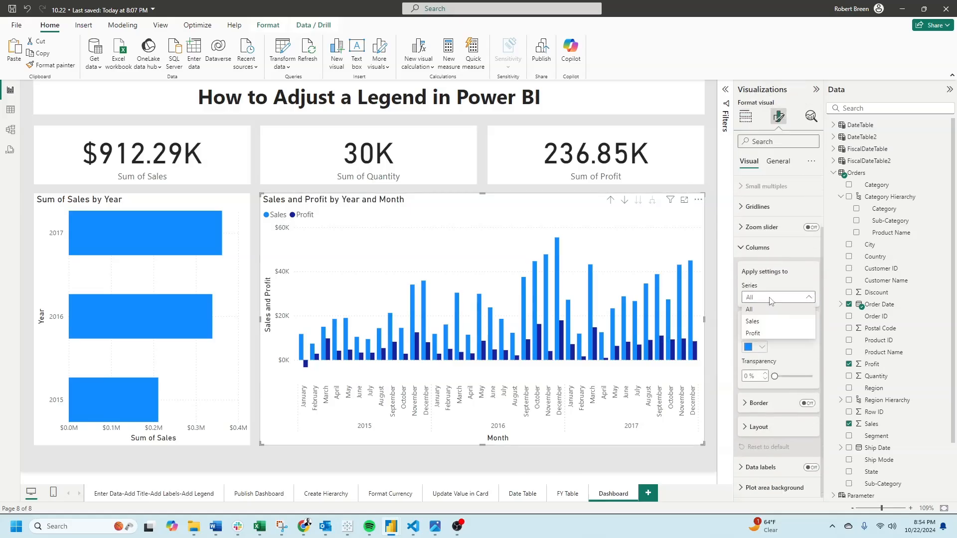
{"action": "left_click", "coordinate": [749, 347]}
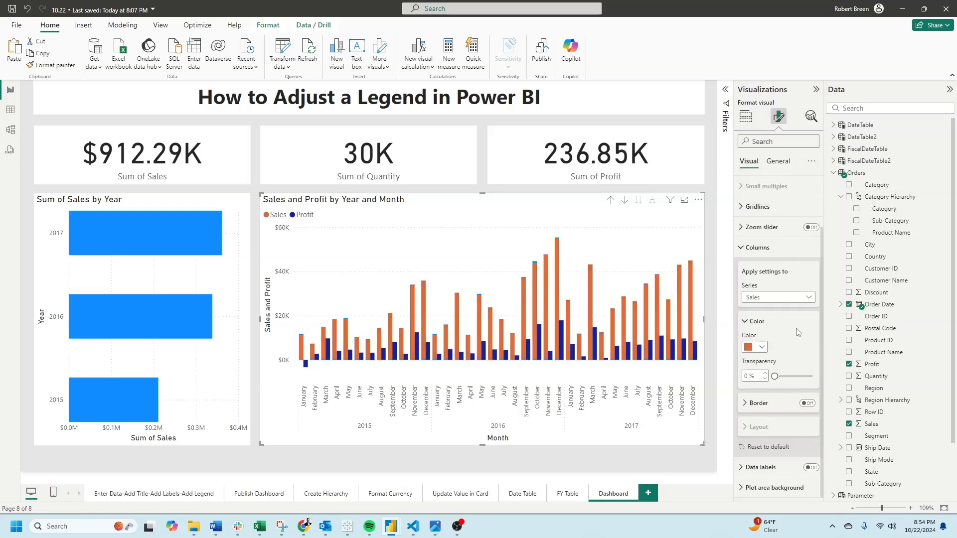
{"action": "left_click", "coordinate": [777, 297]}
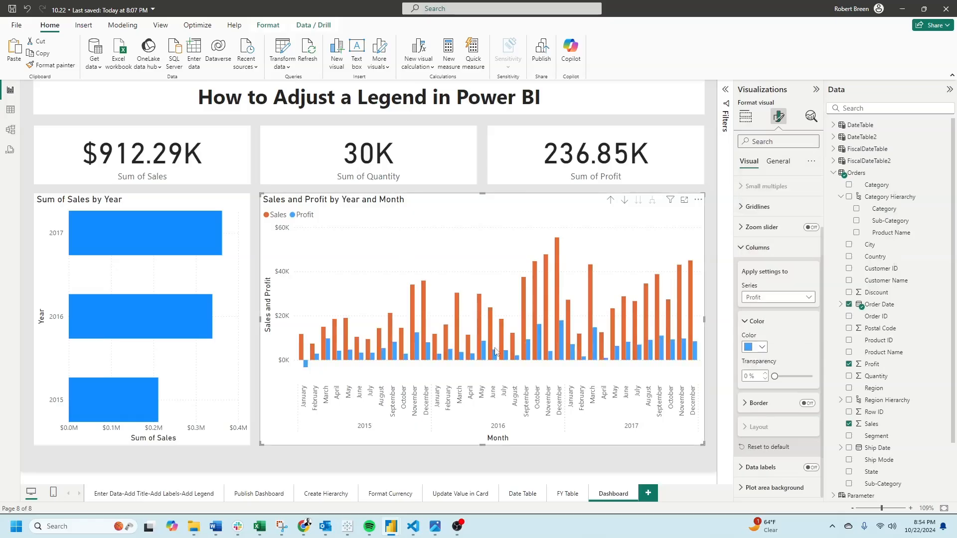
{"action": "mouse_move", "coordinate": [335, 221]}
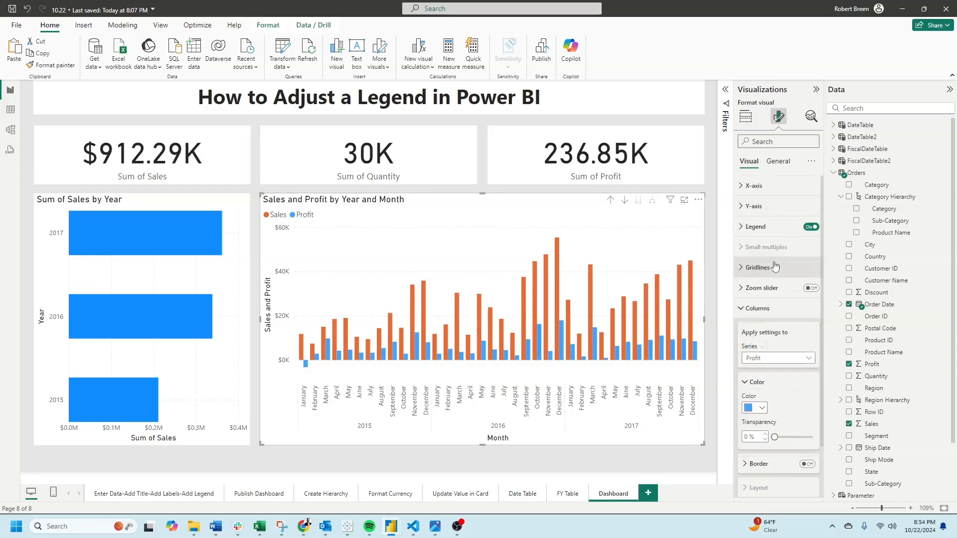
Position the legend at Top center and set its title text to 'Metric'
{"action": "left_click", "coordinate": [755, 227]}
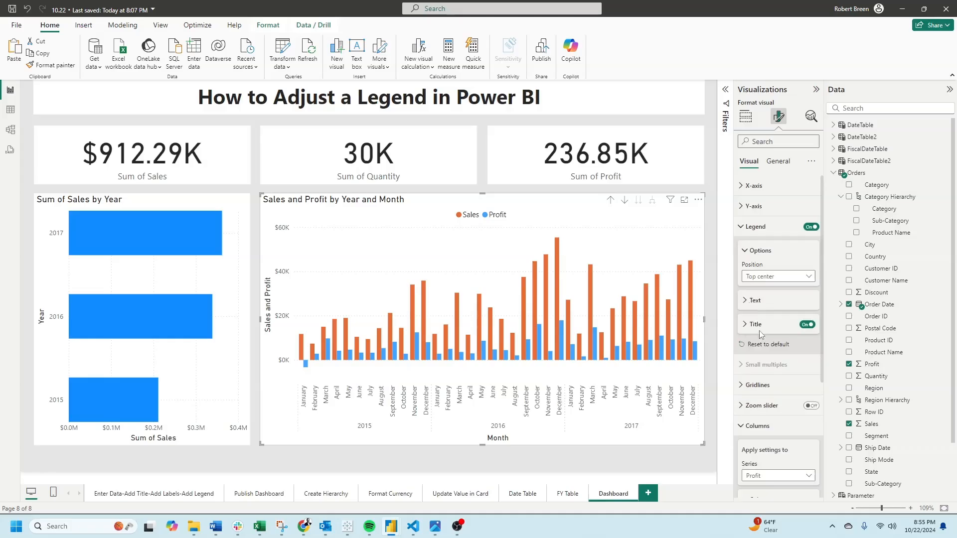
{"action": "left_click", "coordinate": [754, 323]}
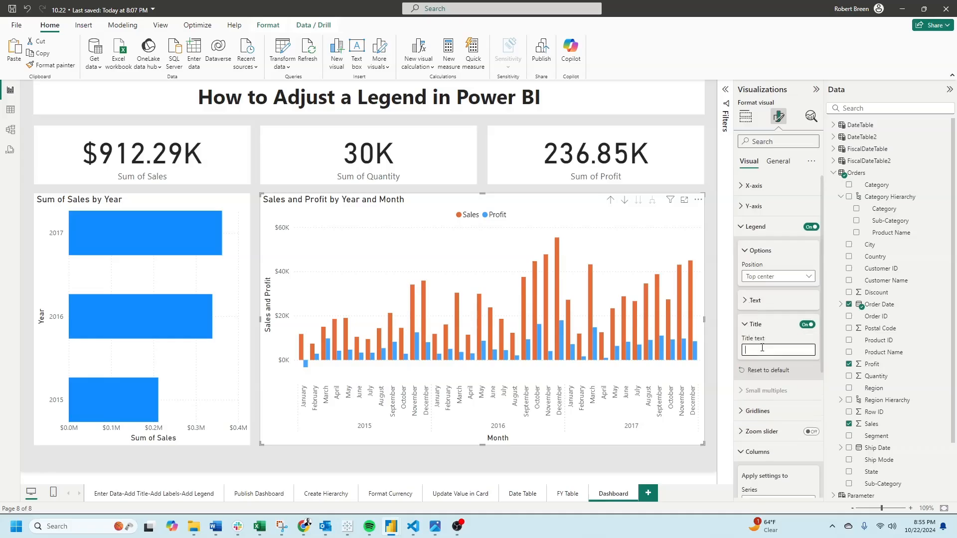
{"action": "type", "text": "Metric"}
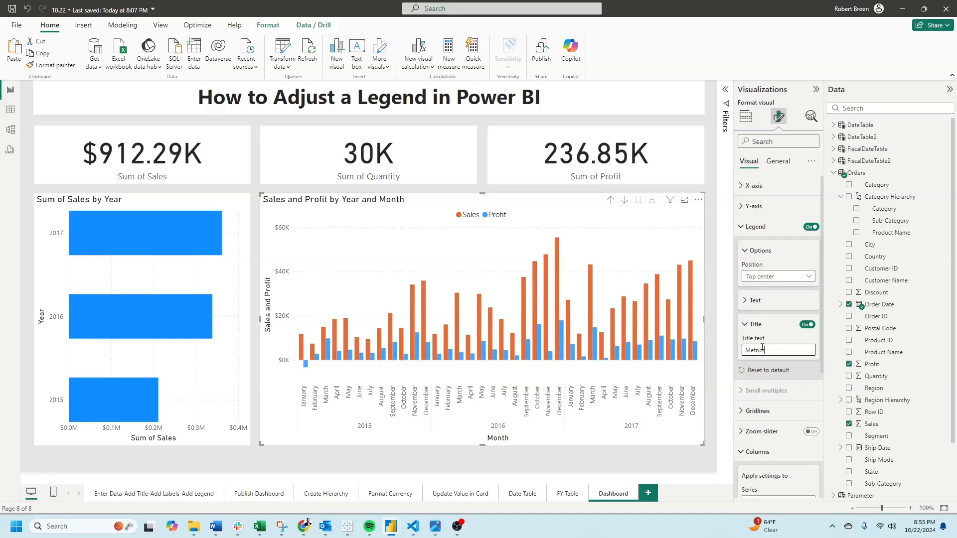